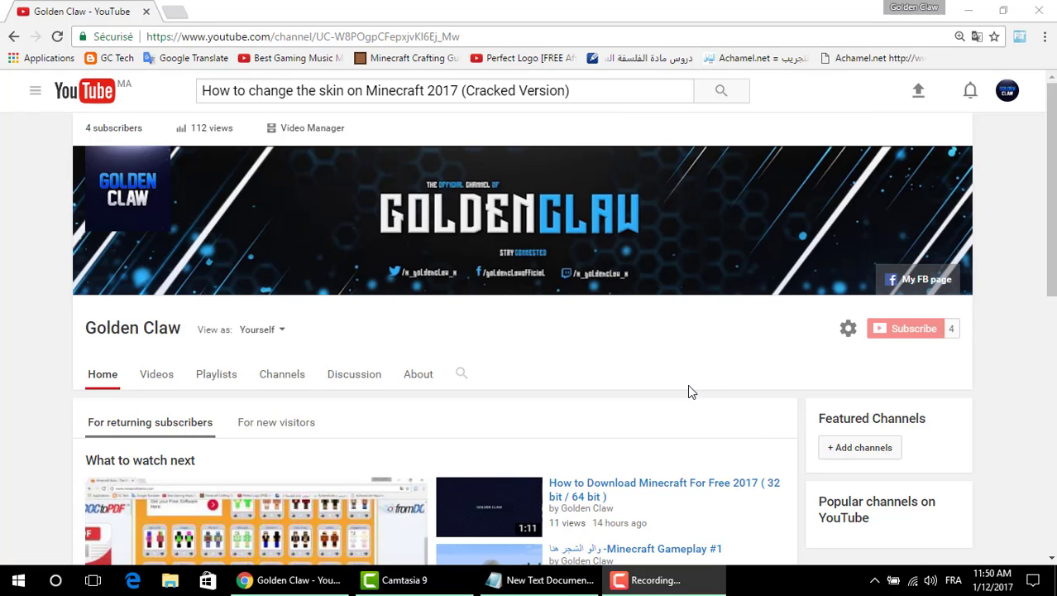
mouse_move(682, 386)
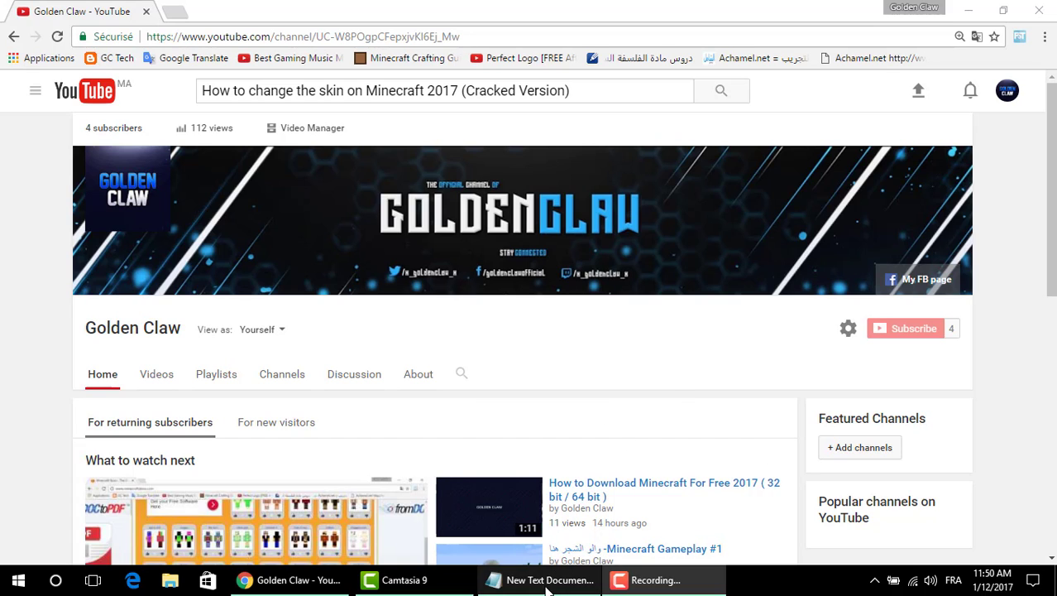
Copy the adf.ly Setup download link from the Notepad notes
left_click(549, 579)
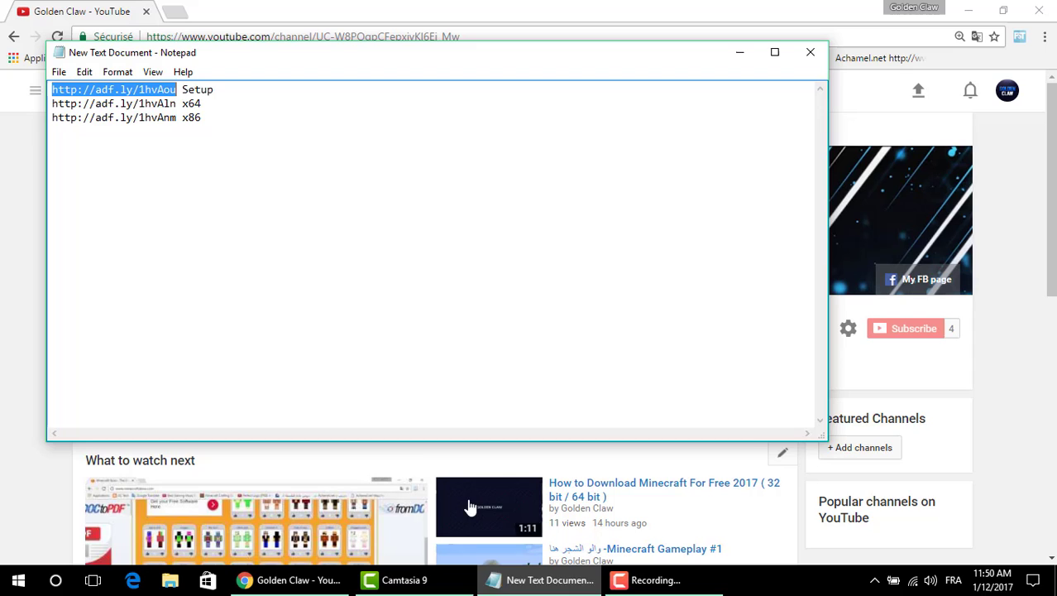
right_click(113, 88)
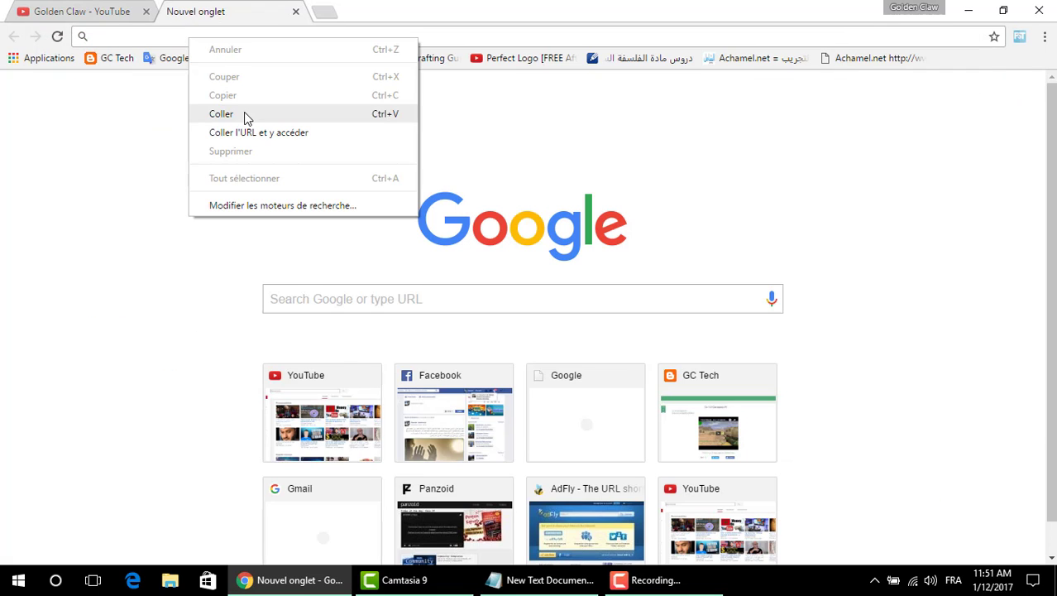
Paste-and-go the Setup link and skip the adf.ly ad to reach the MEGA page
left_click(221, 113)
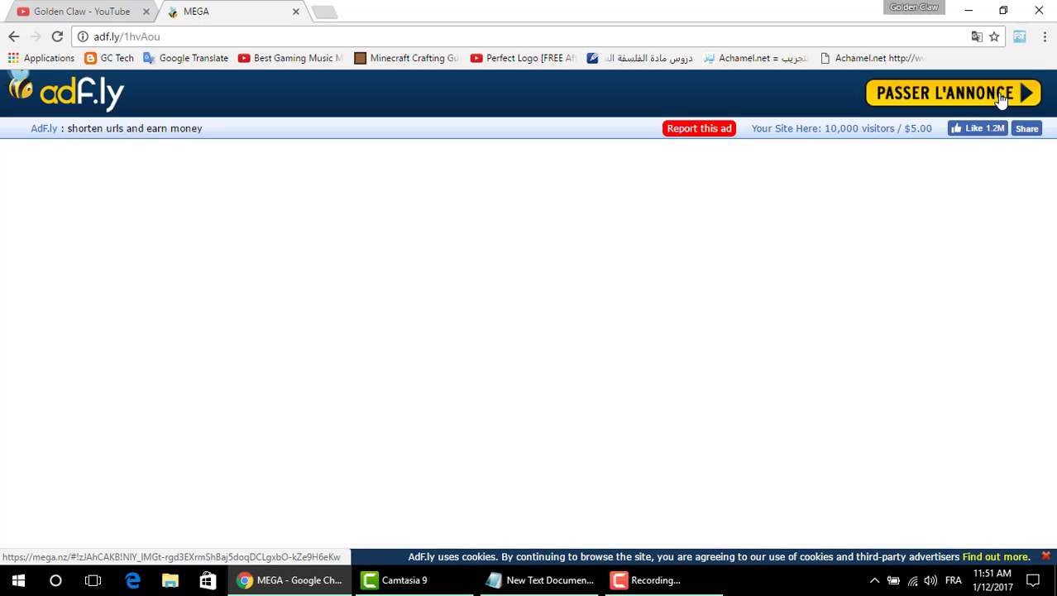
left_click(952, 93)
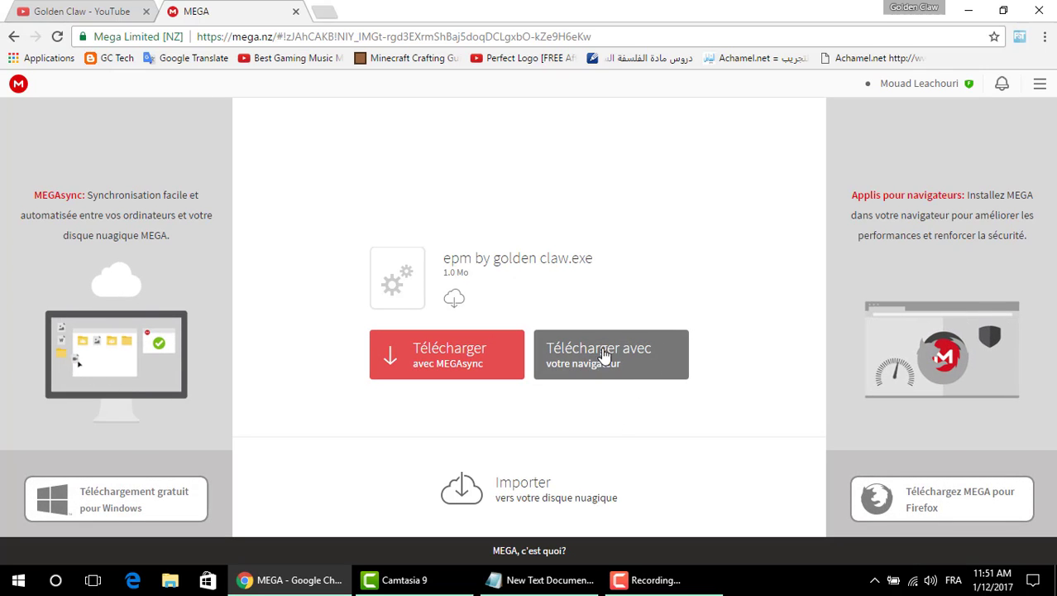
Download epm by golden claw.exe in the browser to 100 percent, then return to the notes
left_click(610, 354)
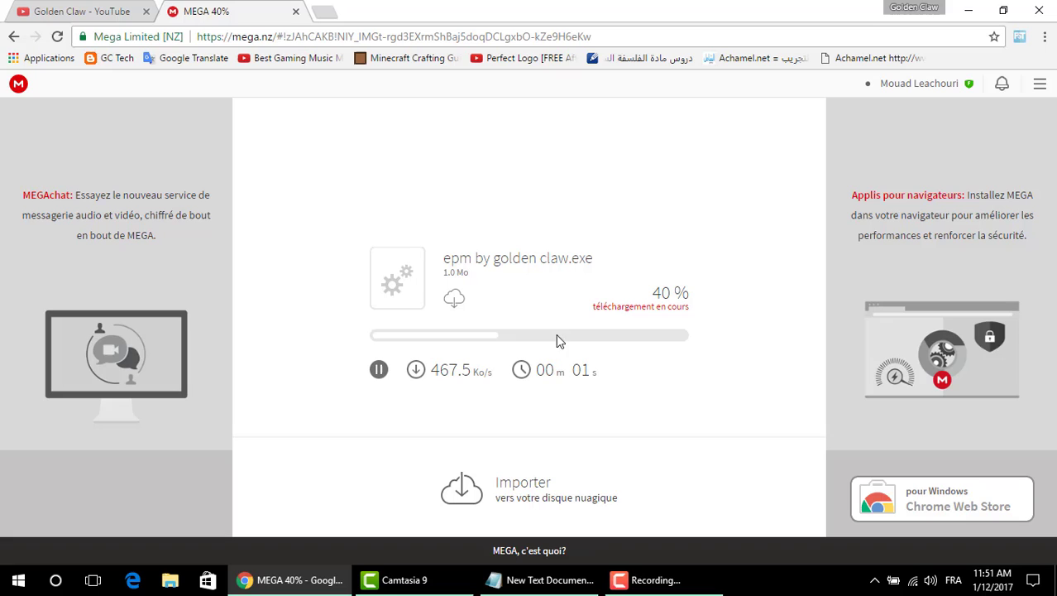
mouse_move(550, 337)
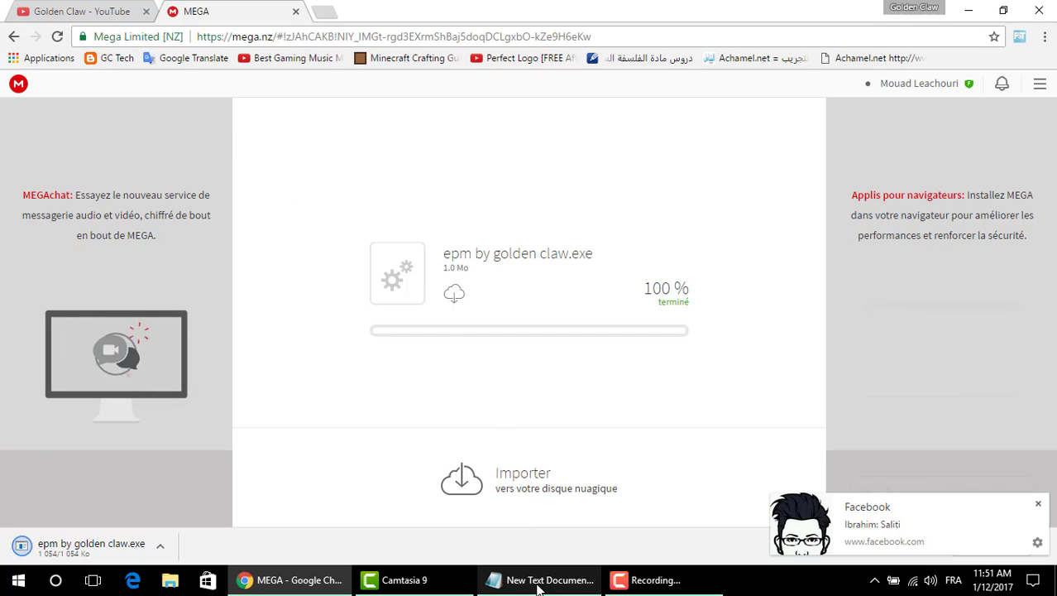
left_click(539, 579)
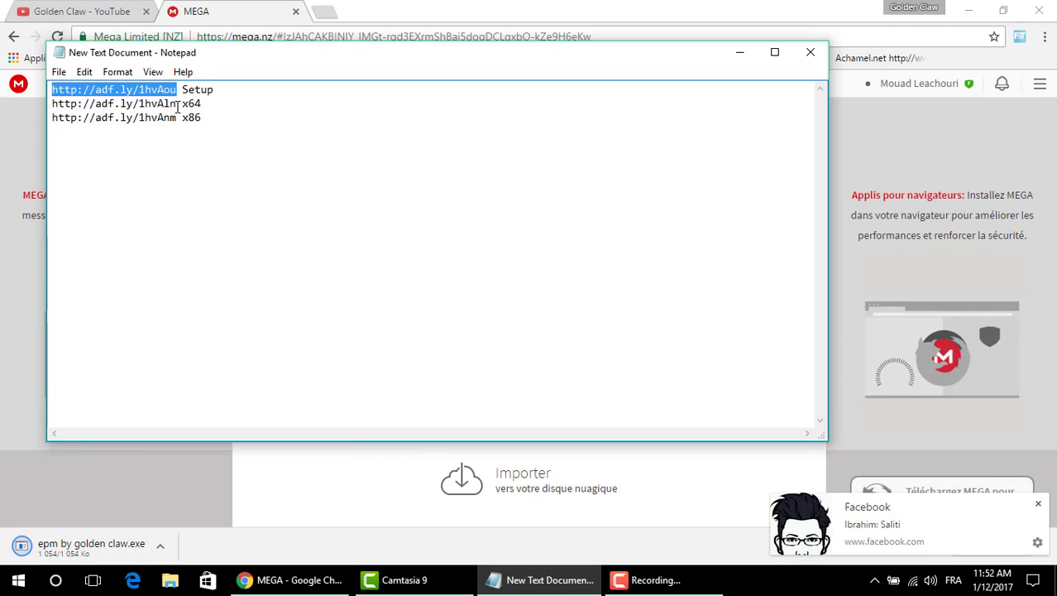
left_click(196, 116)
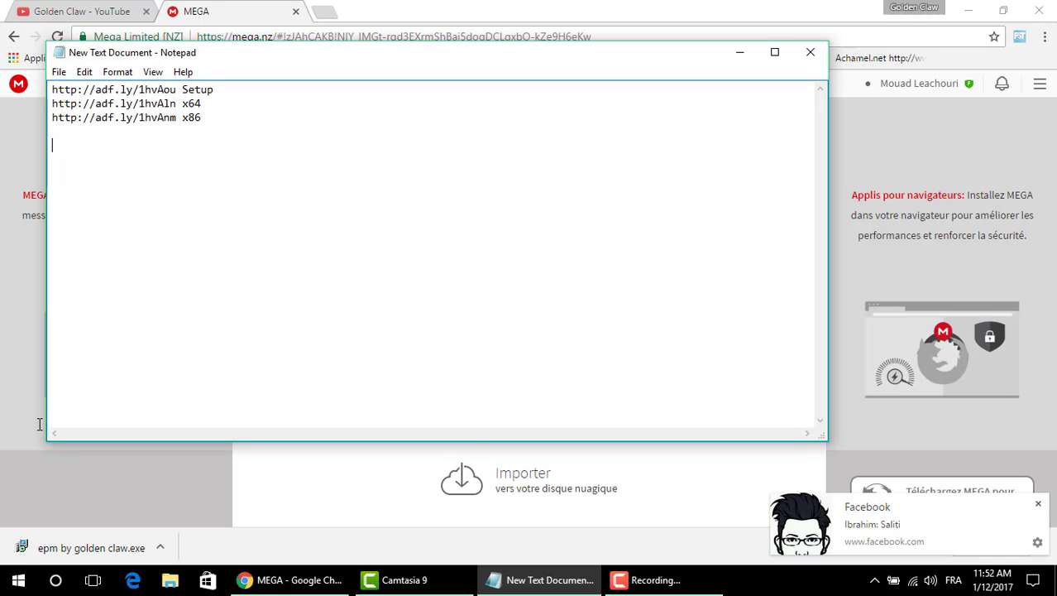
Bring up File Explorer's This PC window to check the system
left_click(18, 579)
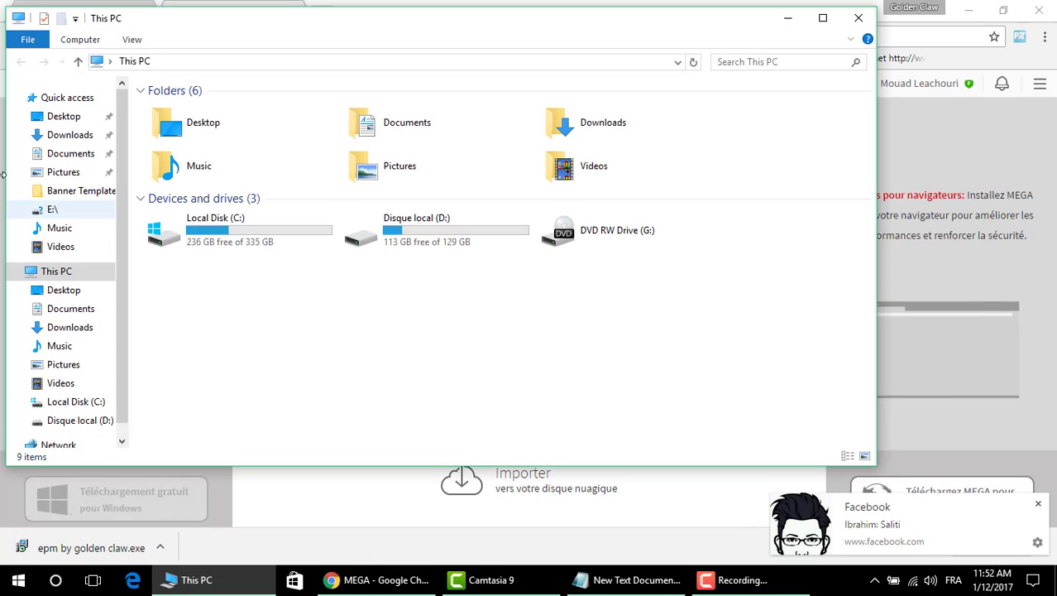
Check This PC's properties showing a 64-bit system type, then return to the notes
right_click(57, 270)
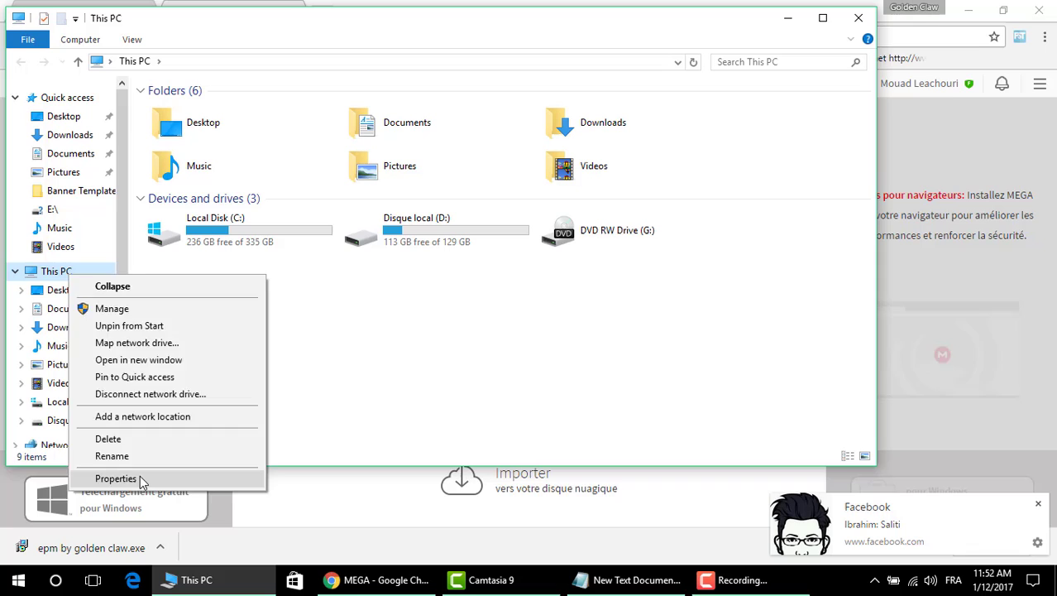
left_click(116, 478)
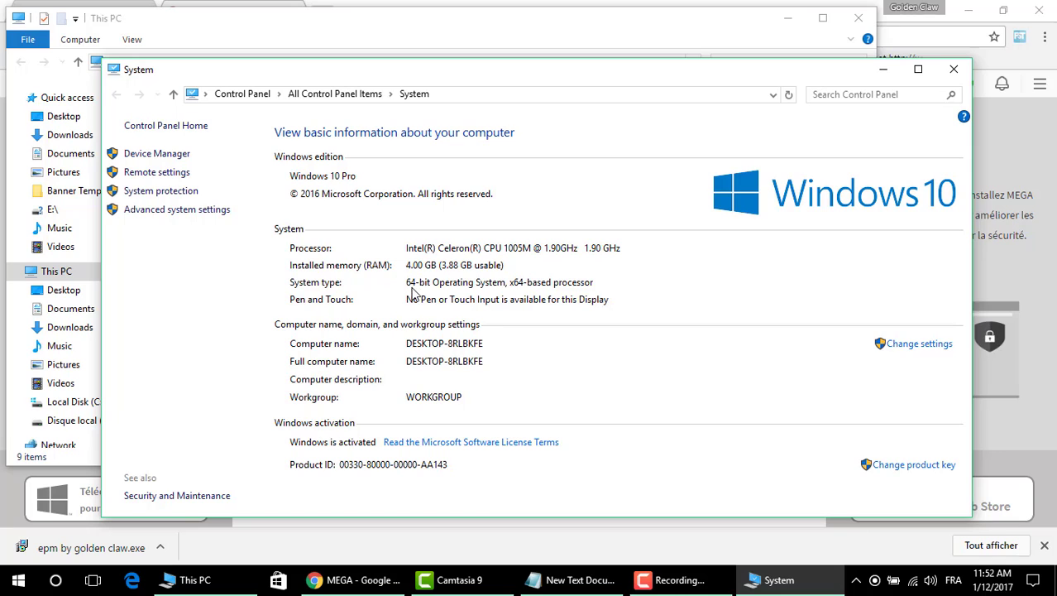
left_click(954, 69)
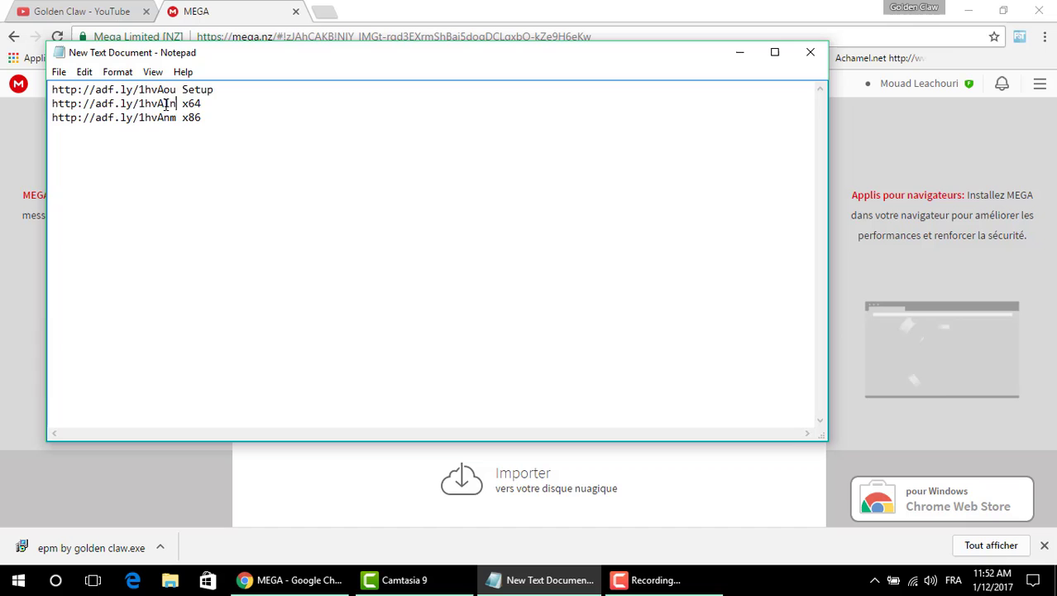
Follow the x64 adf.ly link past the ad to the MEGA page for Unlimited Key x64.reg
double_click(113, 104)
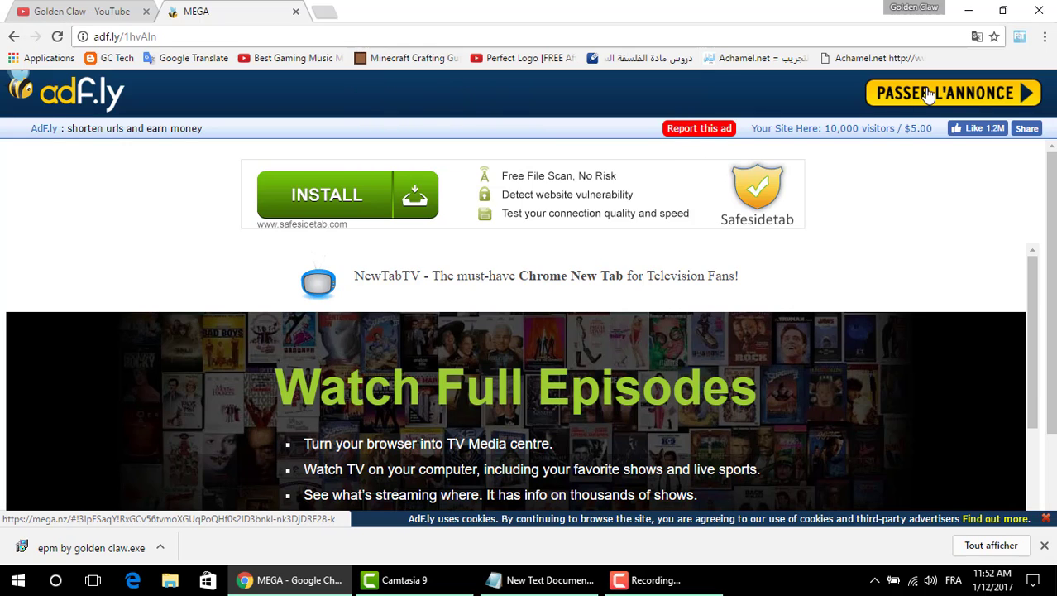
left_click(952, 93)
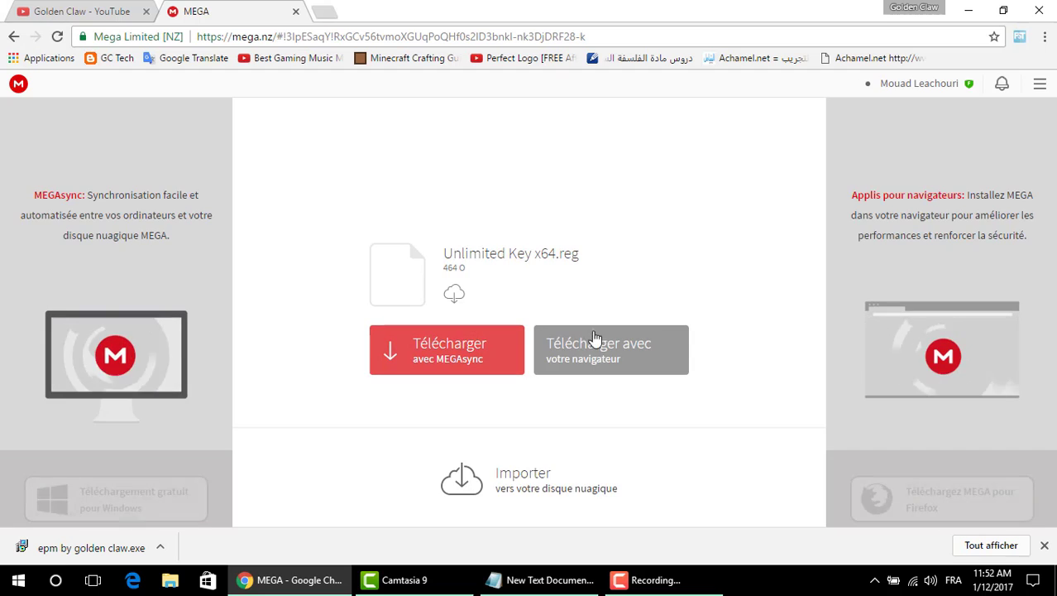
Download Unlimited Key x64.reg, run it and confirm the successful registry merge
left_click(610, 349)
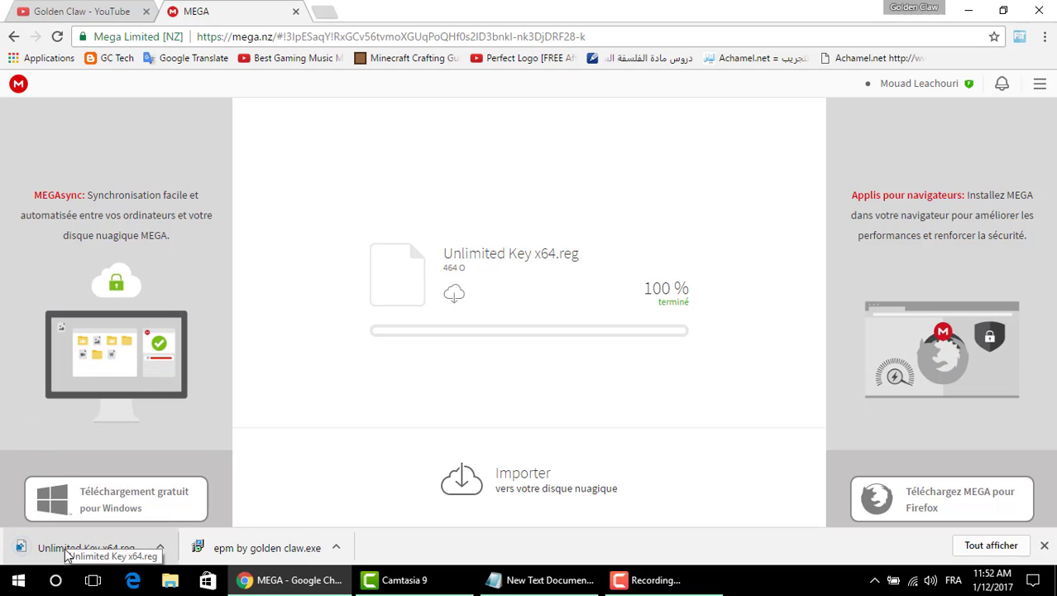
left_click(86, 546)
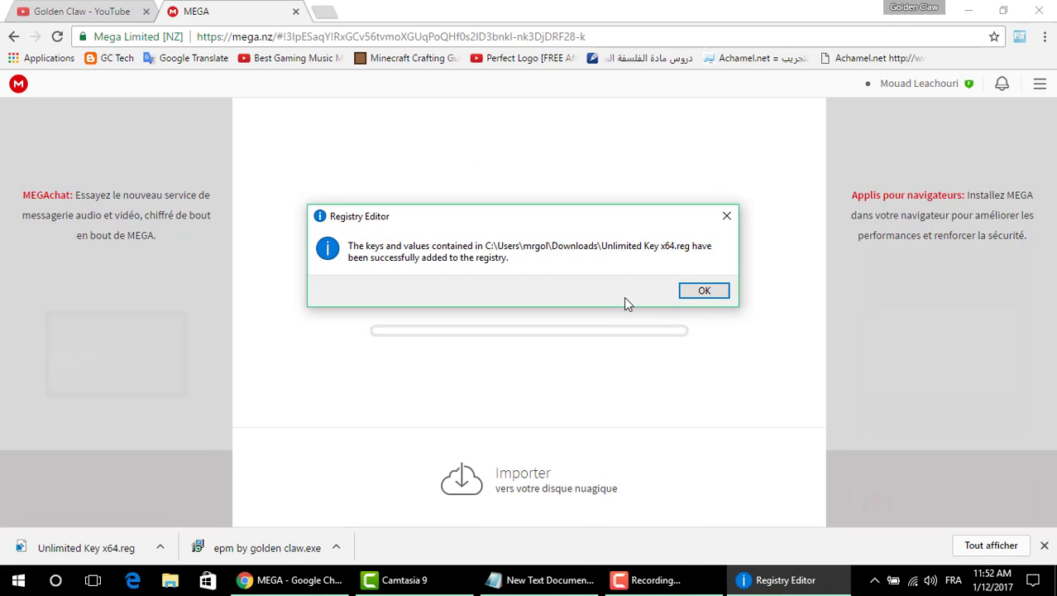
left_click(704, 290)
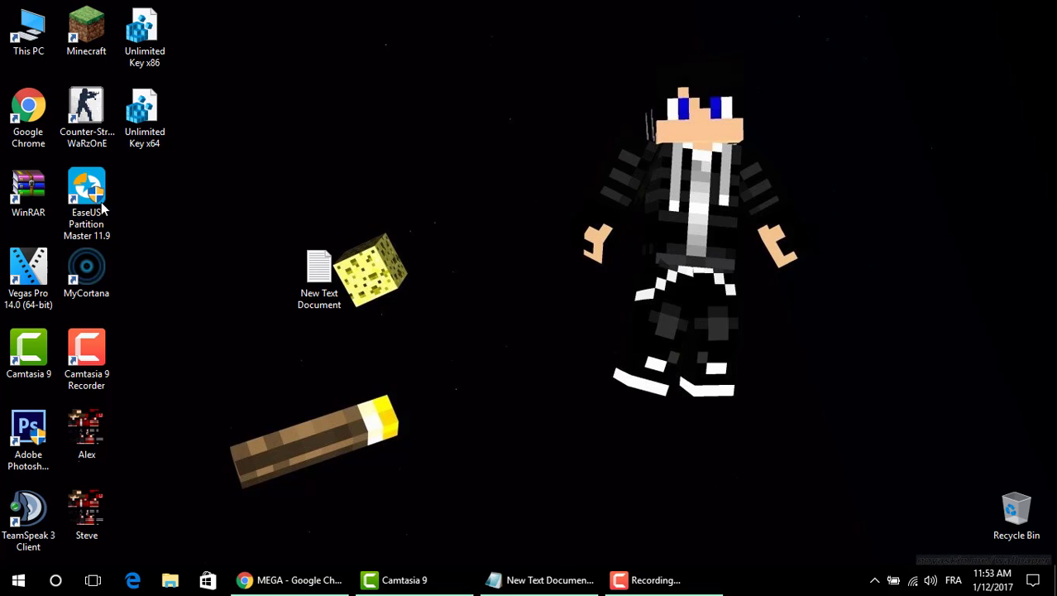
Arrange the desktop icons and launch EaseUS Partition Master 11.9 from its shortcut
left_click(86, 194)
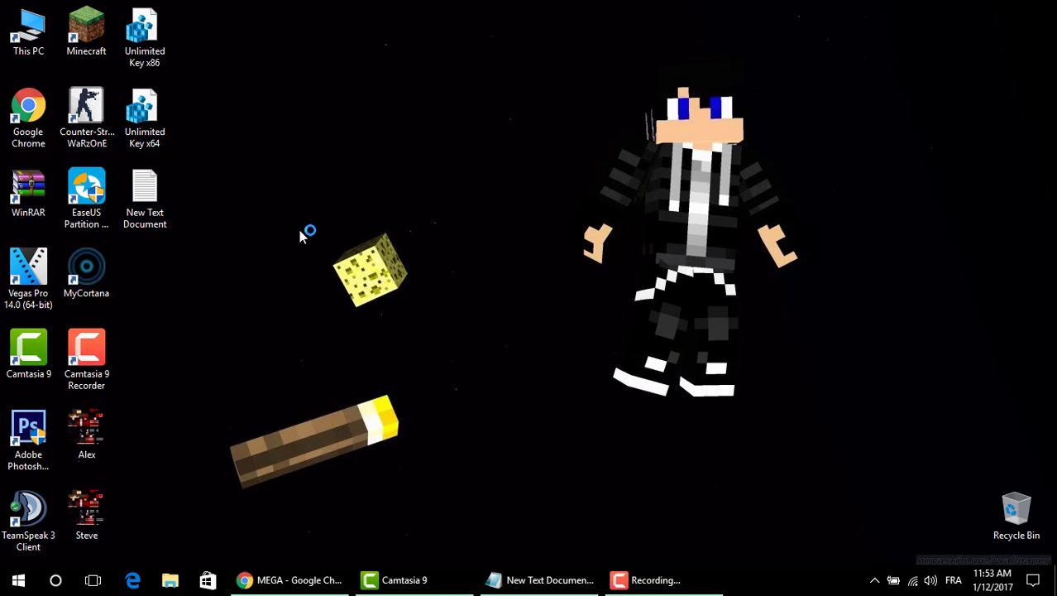
right_click(310, 232)
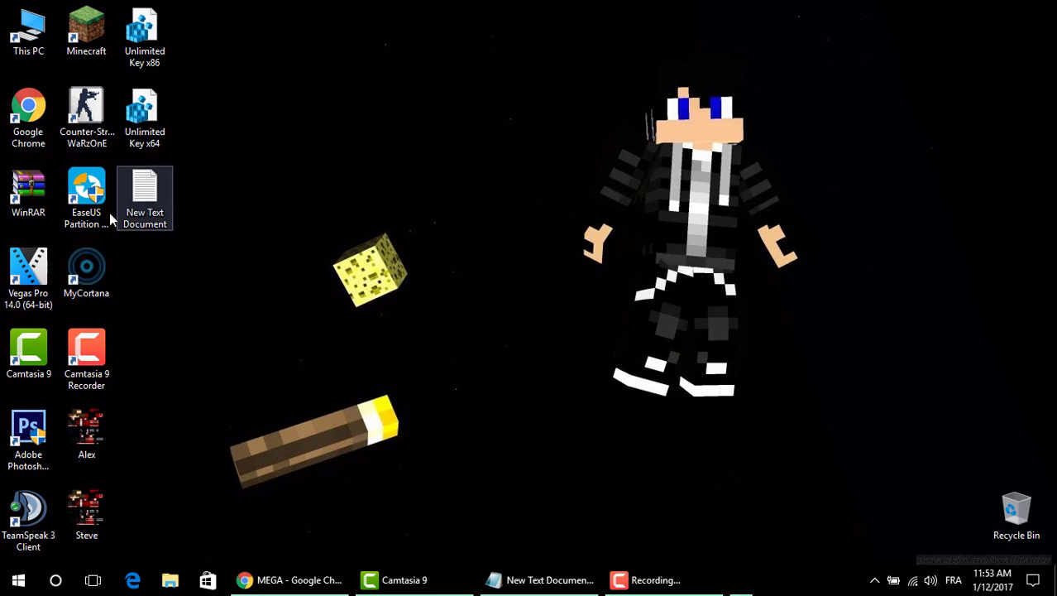
double_click(86, 194)
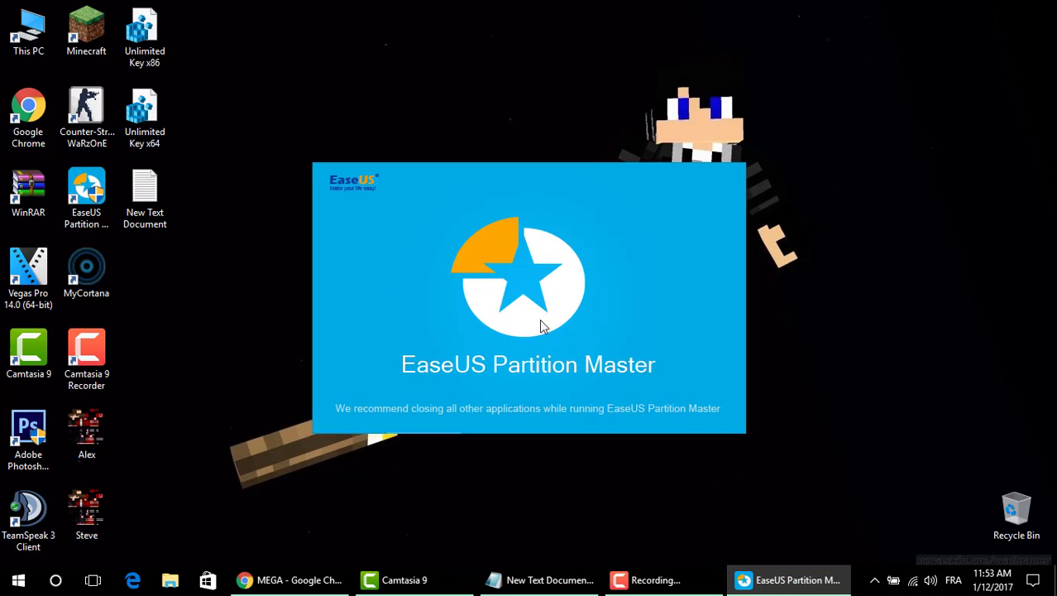
mouse_move(416, 276)
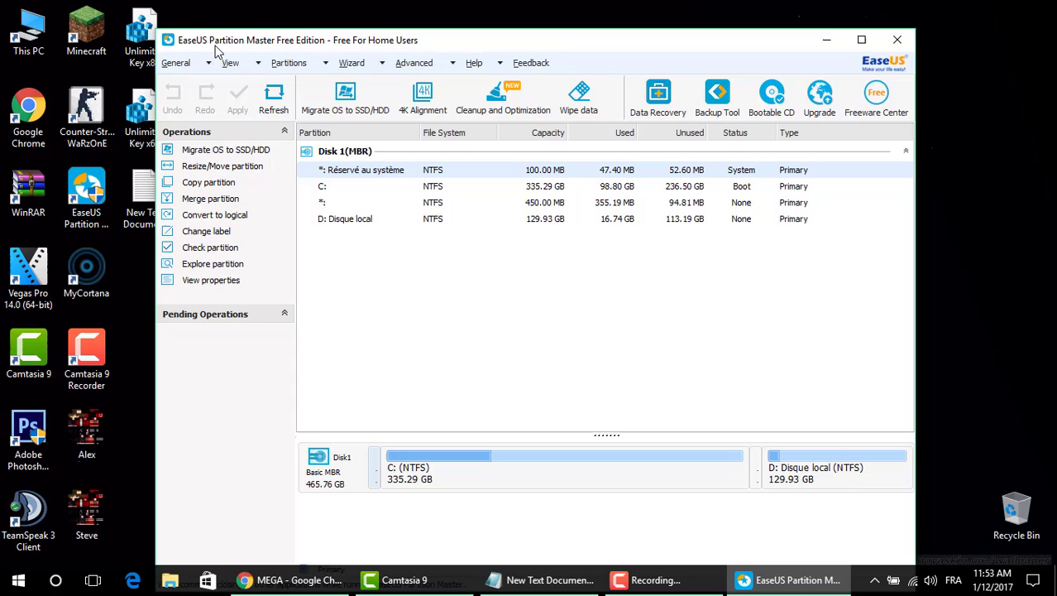
Move the EaseUS Partition Master window right to show Disk 1's partitions
left_click_drag(298, 40, 366, 35)
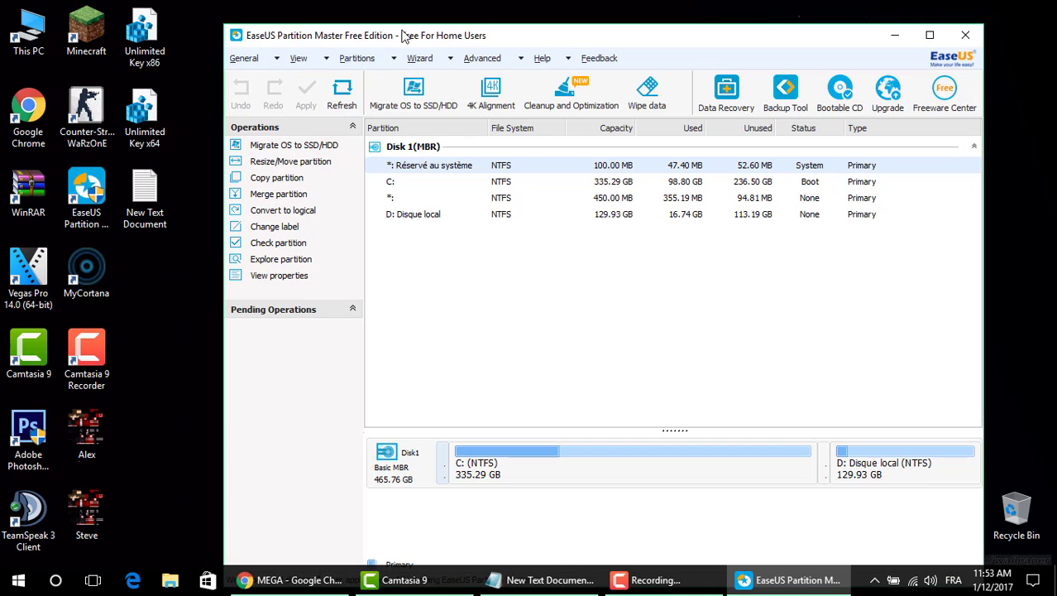